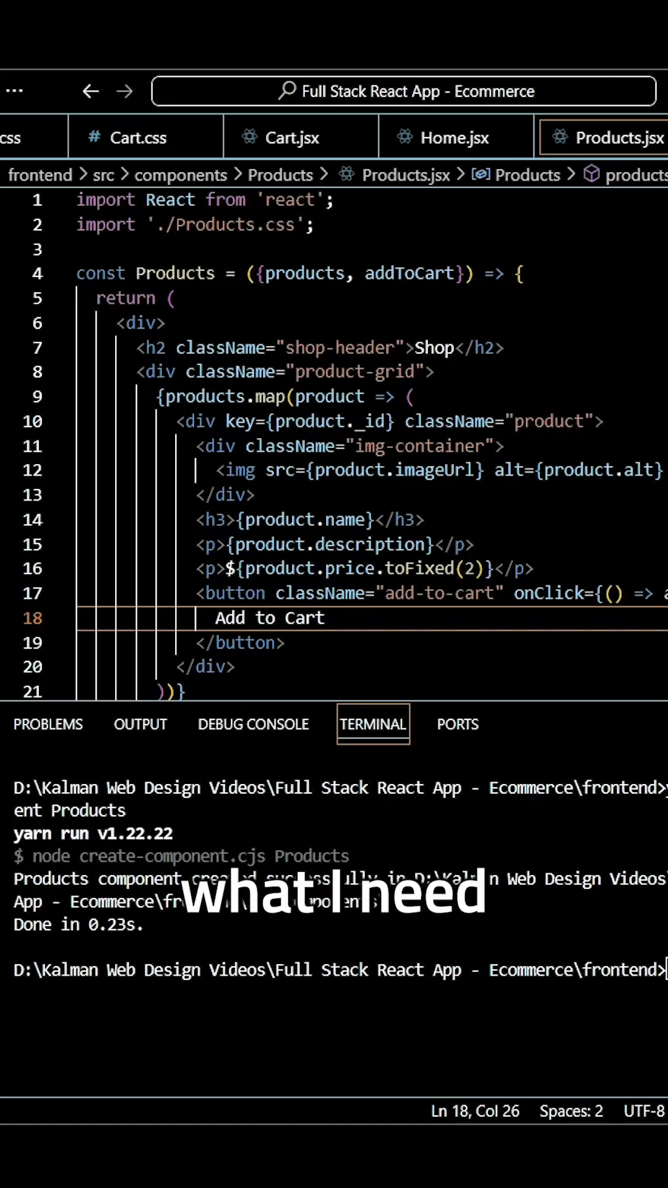
# - In App.jsx, add cartItems={cart} to the Navbar element on line 32
pyautogui.click(57, 137)
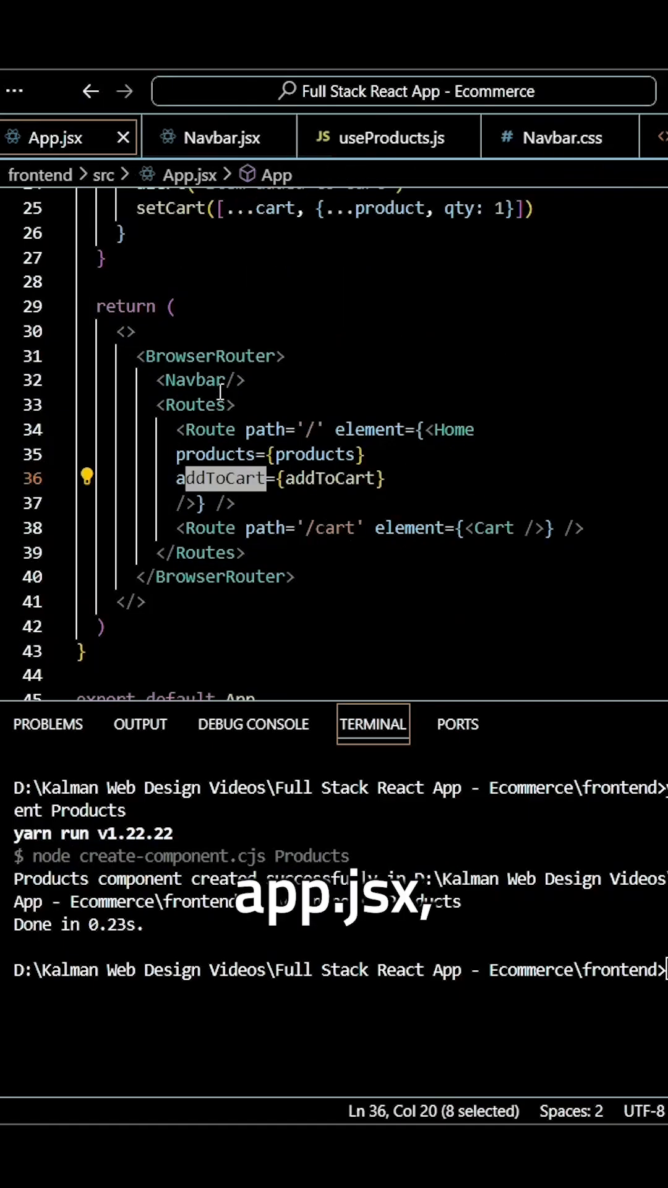
pyautogui.click(204, 379)
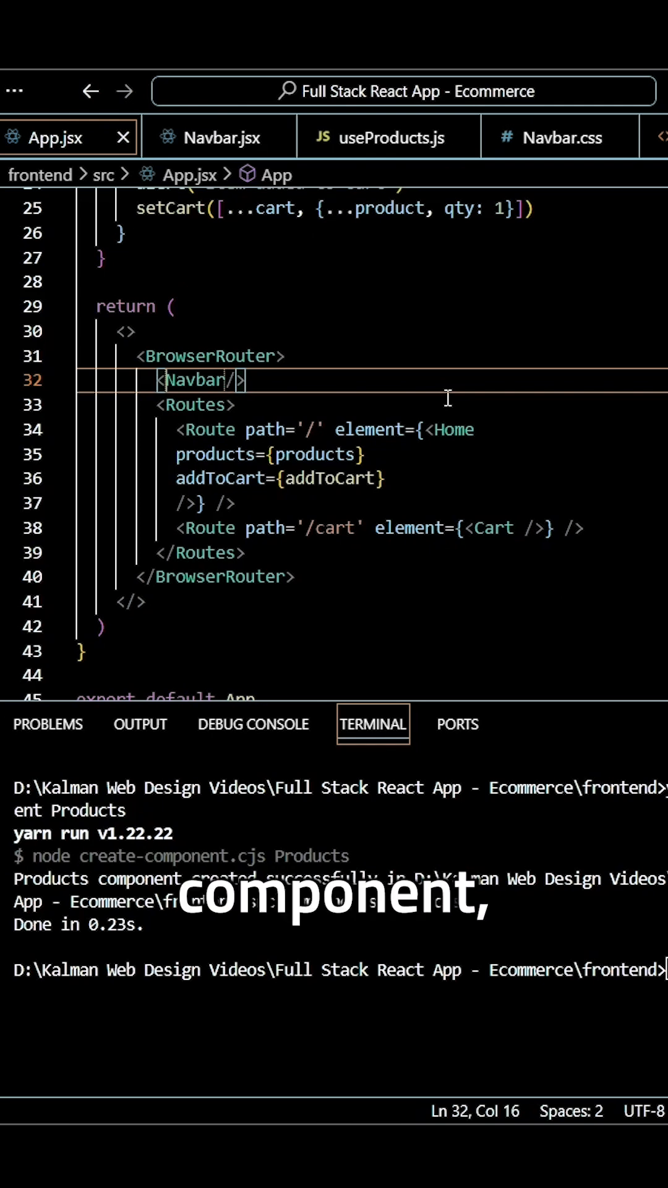
pyautogui.write('cartItems=')
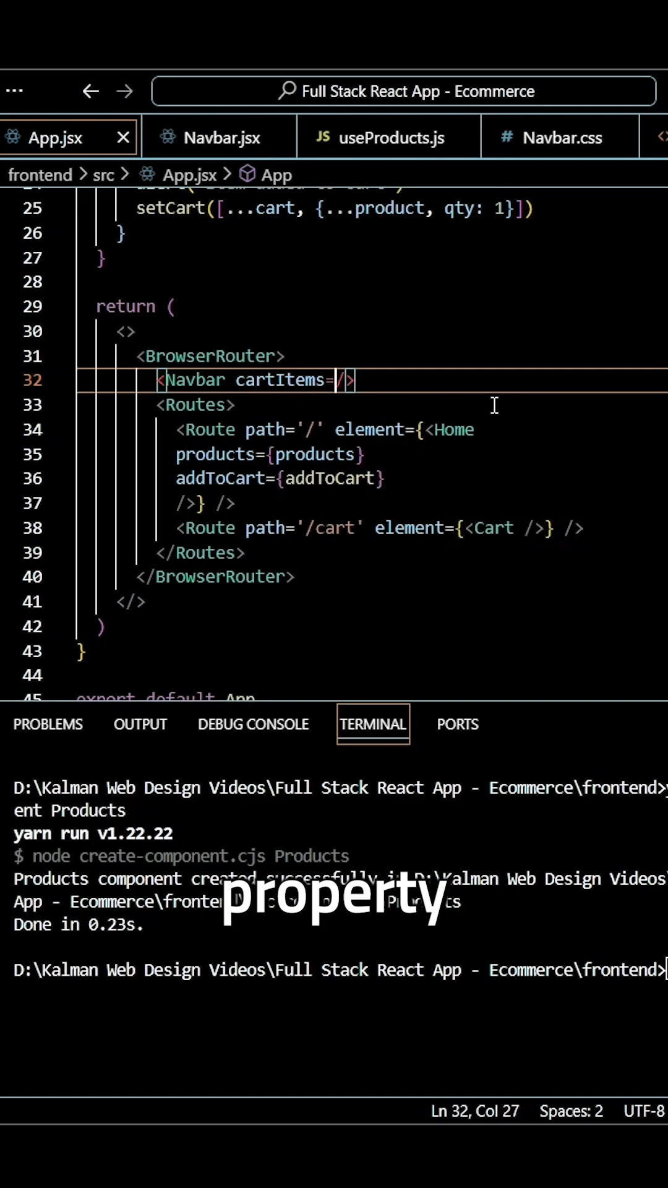
pyautogui.write('{cart')
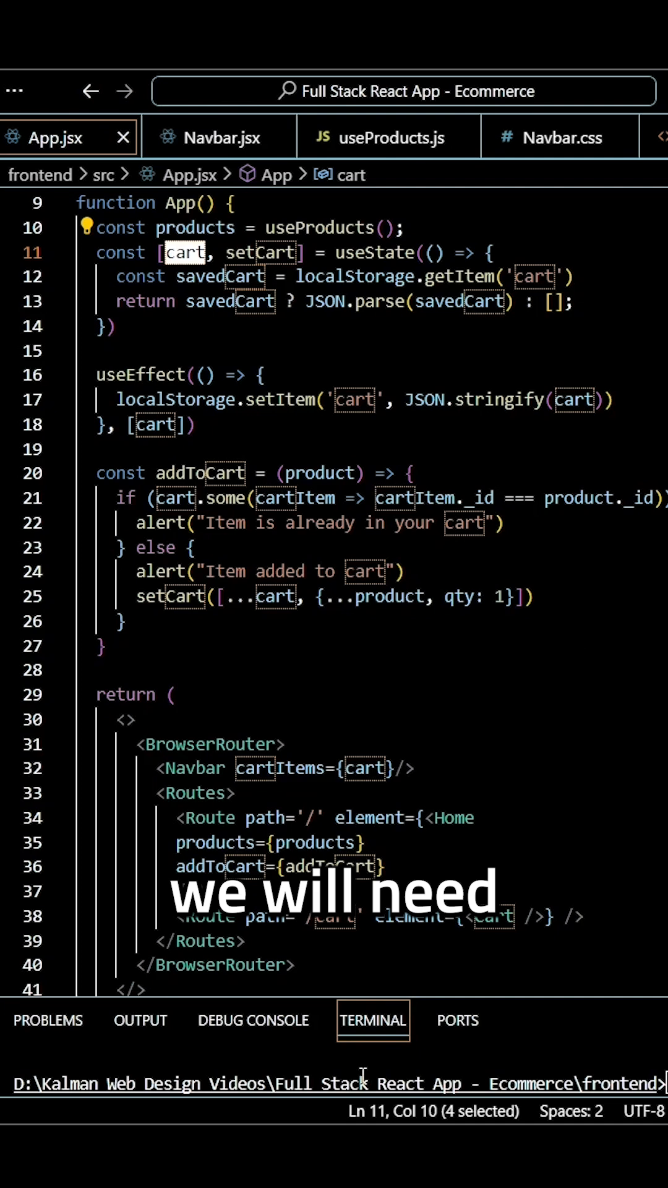
pyautogui.moveTo(528, 554)
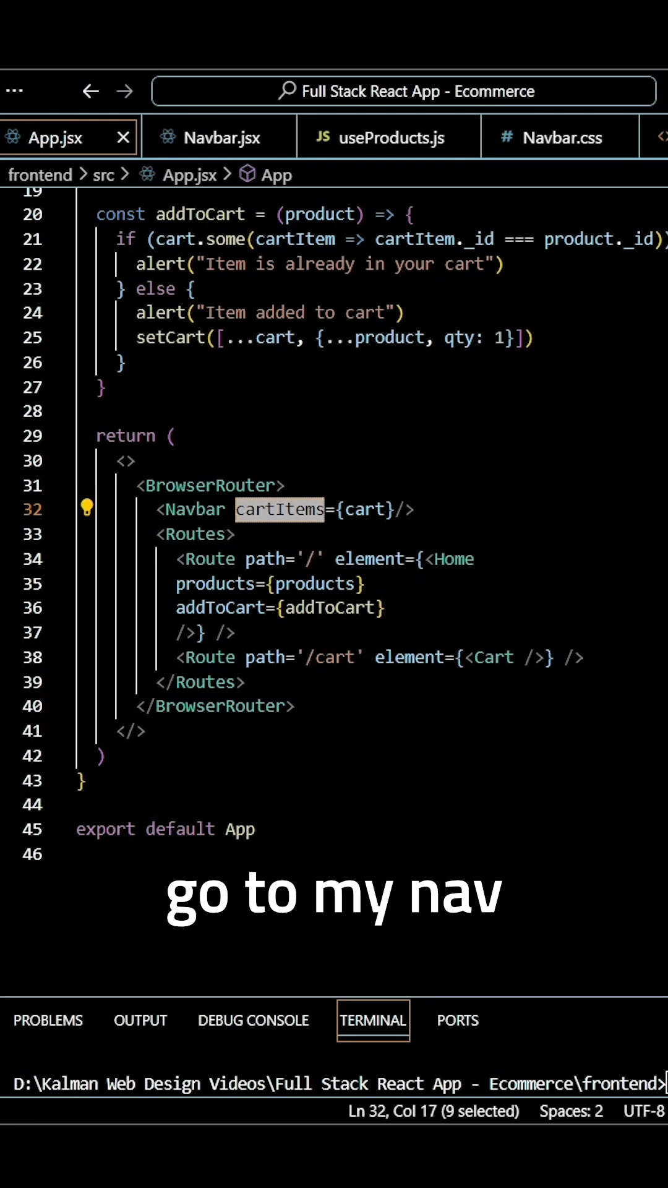
# - In Navbar.jsx, write {cartItems.length > 0 && } on a new line above the cart icon
pyautogui.click(210, 137)
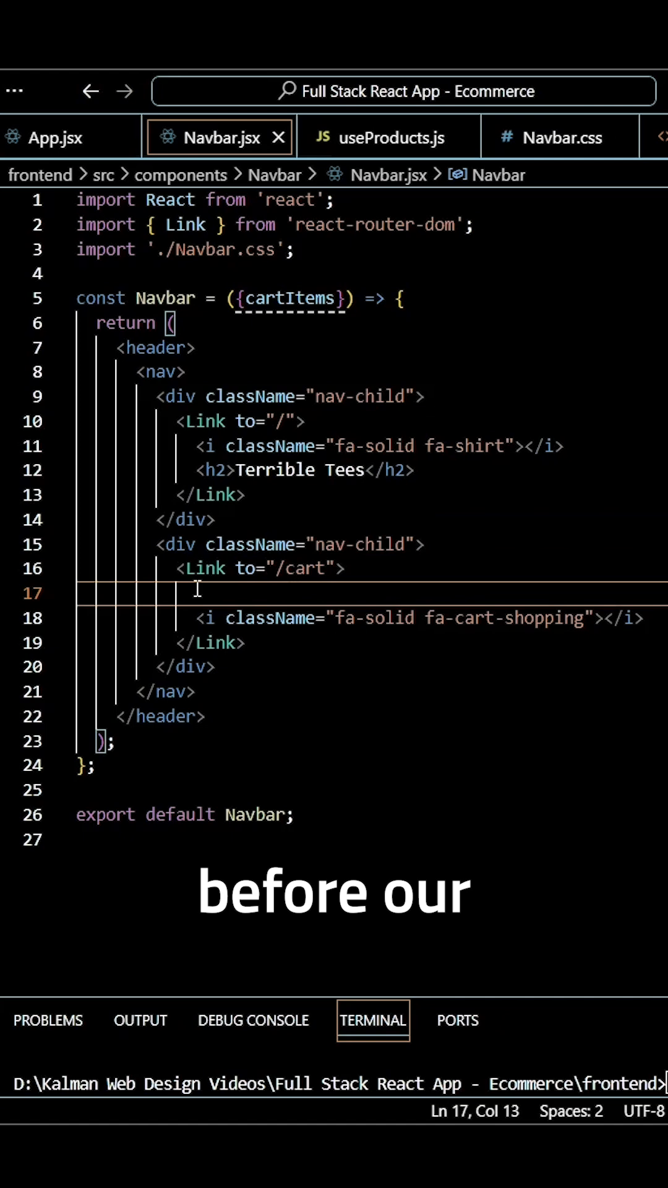
pyautogui.write('{}')
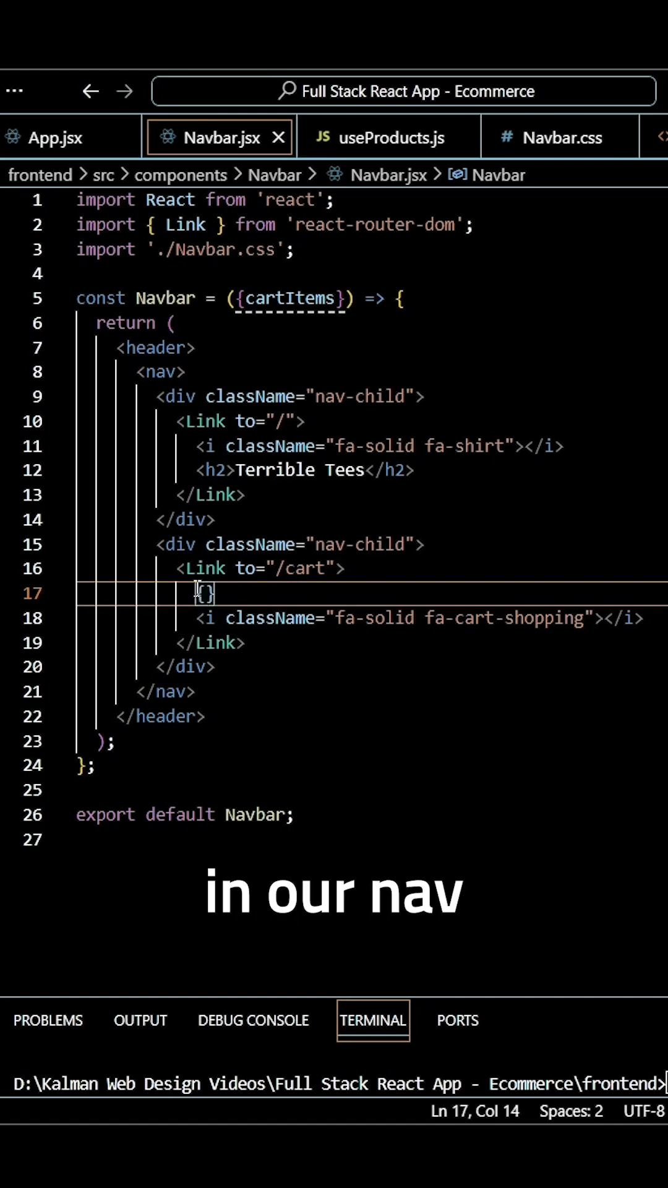
pyautogui.write('cartItems.length >')
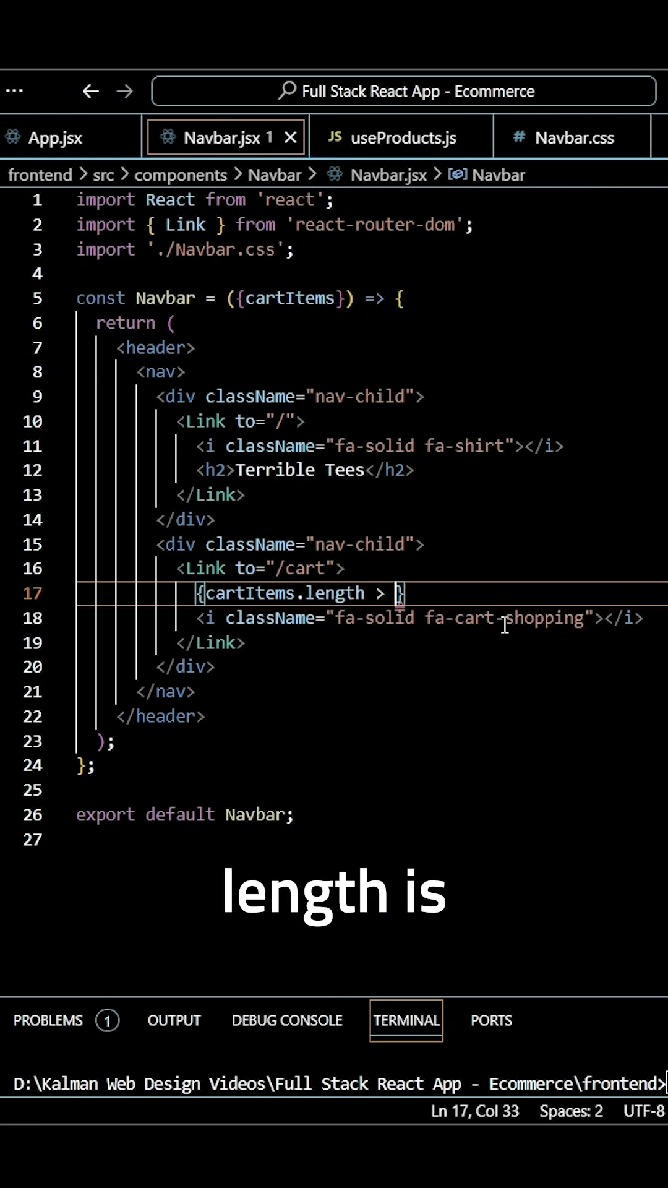
pyautogui.write('0')
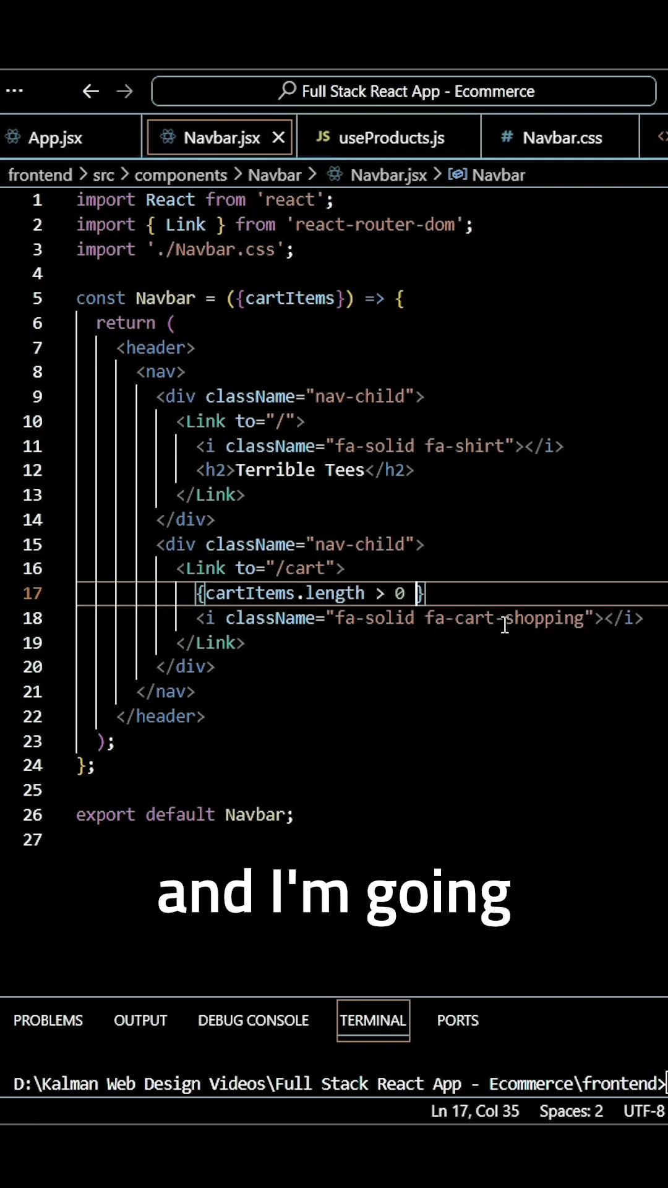
pyautogui.write('&&')
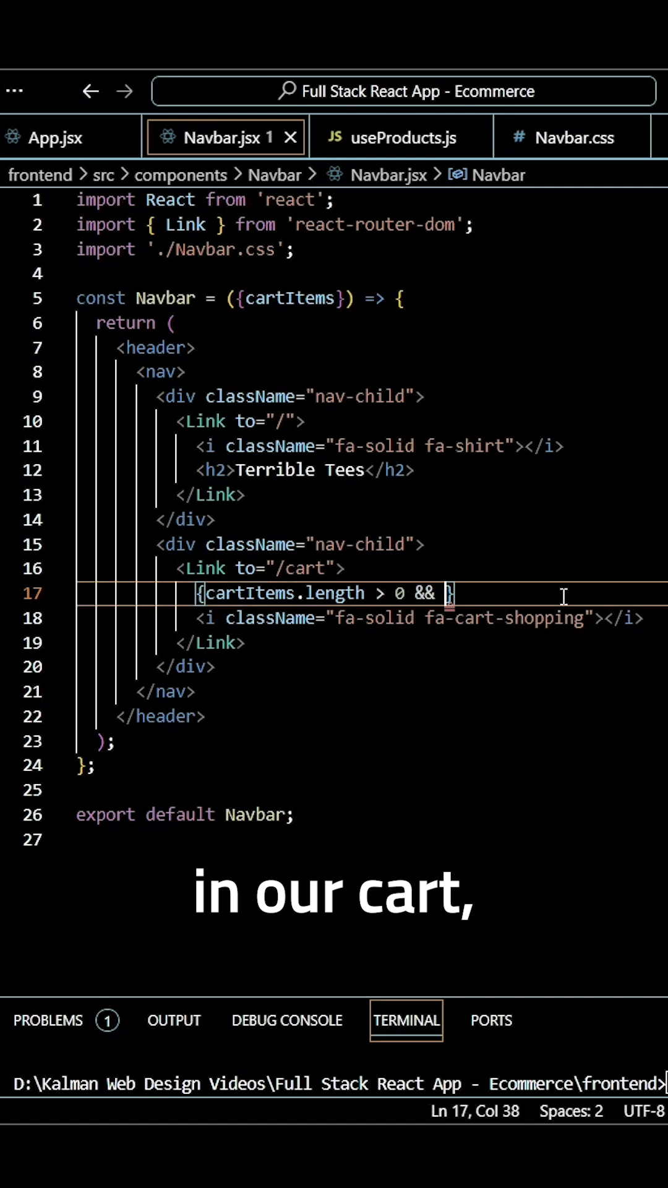
# - After &&, add <p className='item-count'>{cartItems.length}</p> using IntelliSense completions
pyautogui.write('<p')
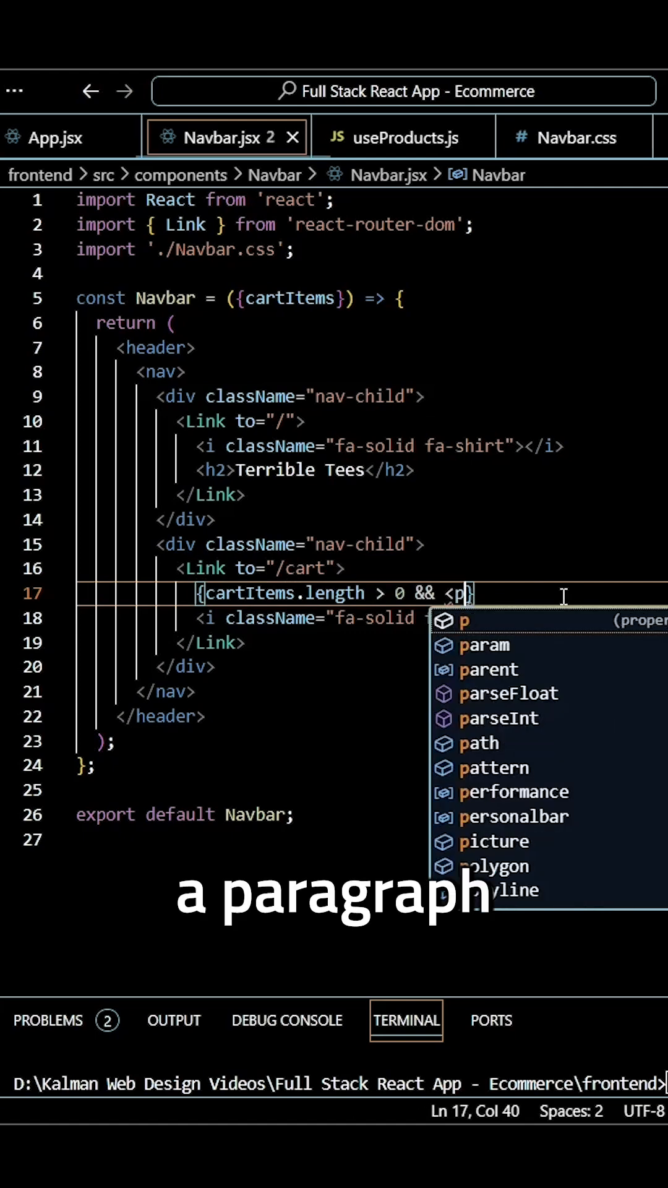
pyautogui.write("className='")
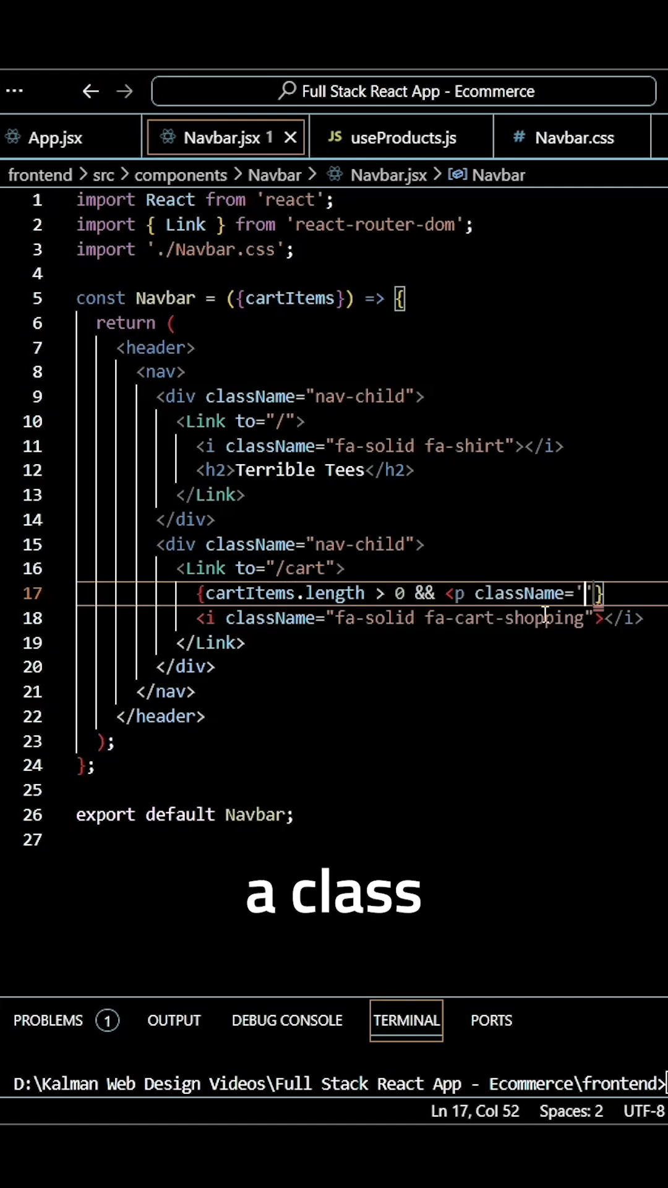
pyautogui.write('item-count')
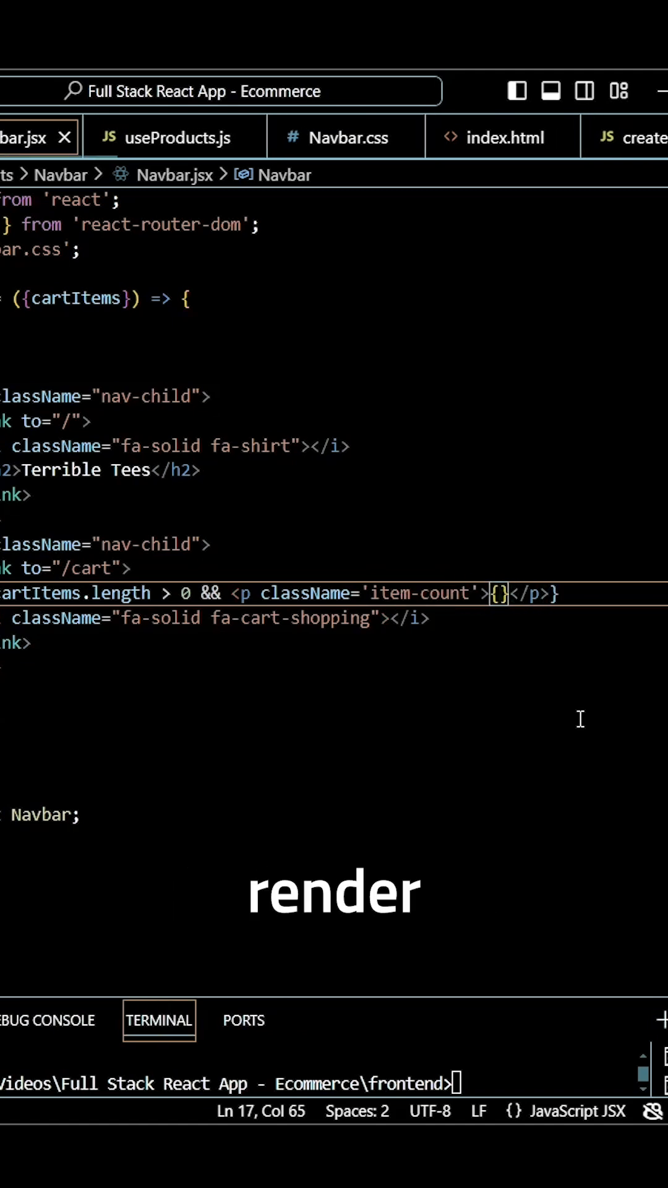
pyautogui.write('cartItems')
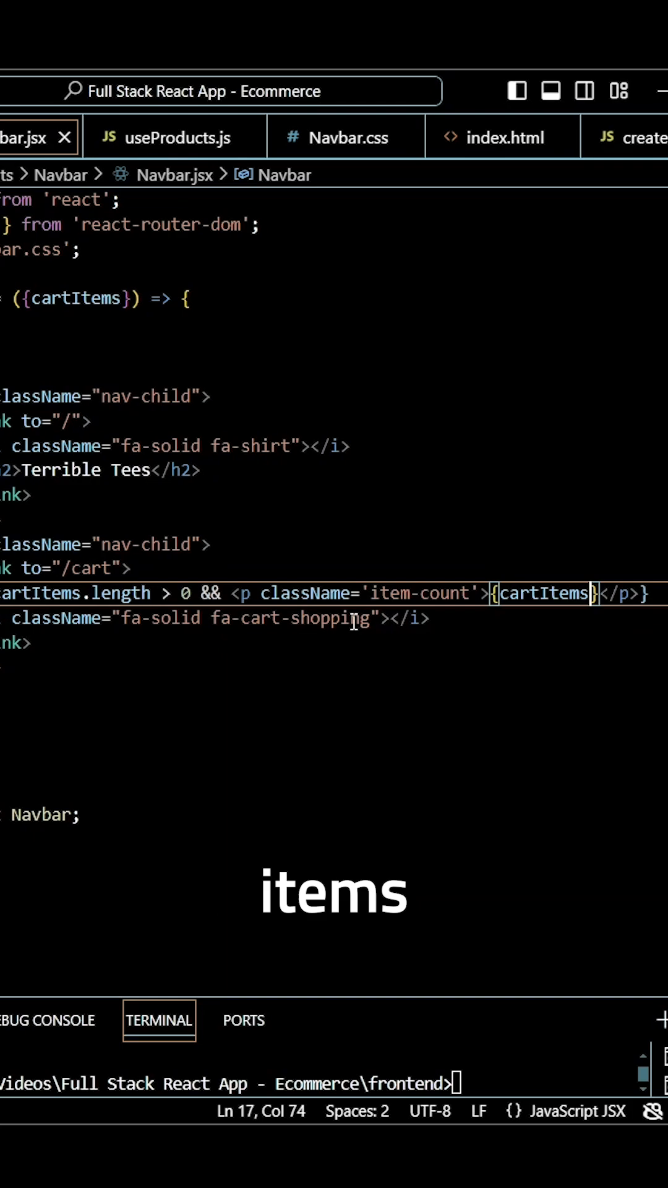
pyautogui.write('.length')
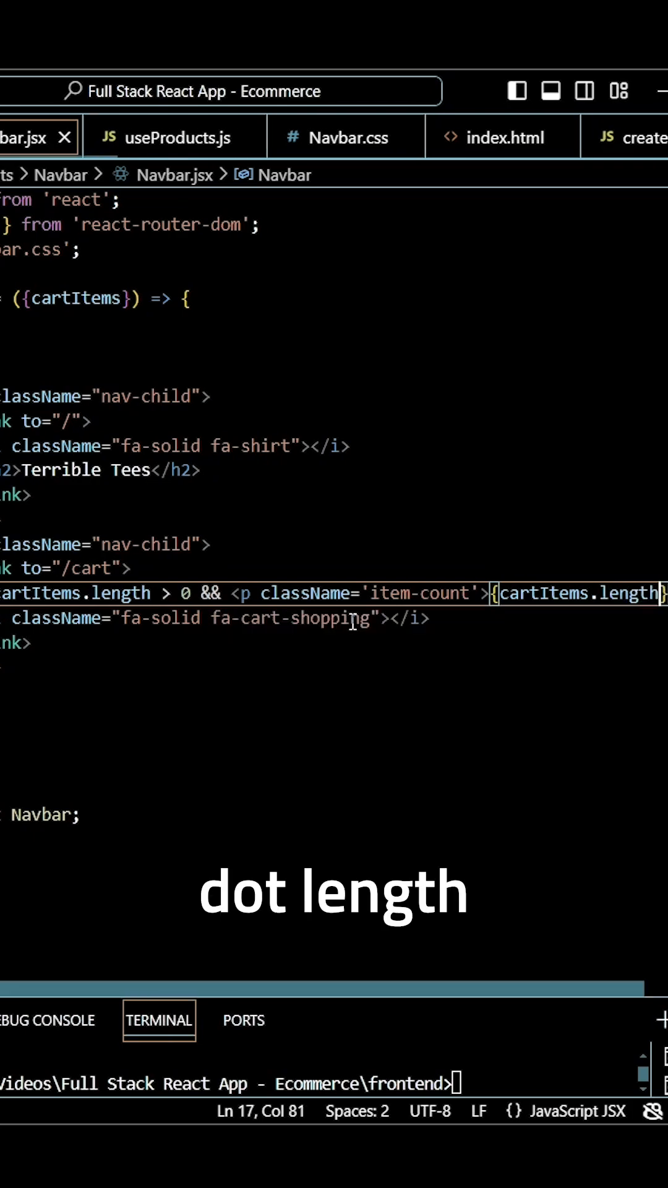